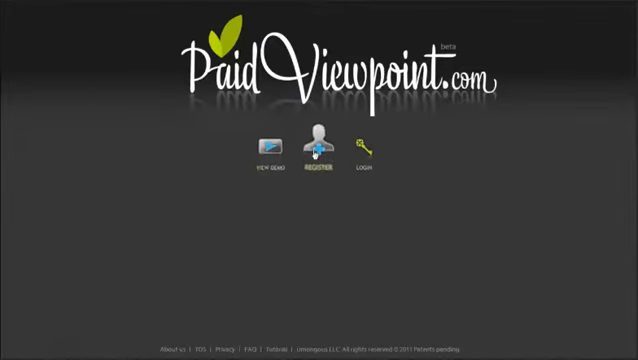
Step: Enter the Gourmet food menu demo survey from the start page
click(316, 140)
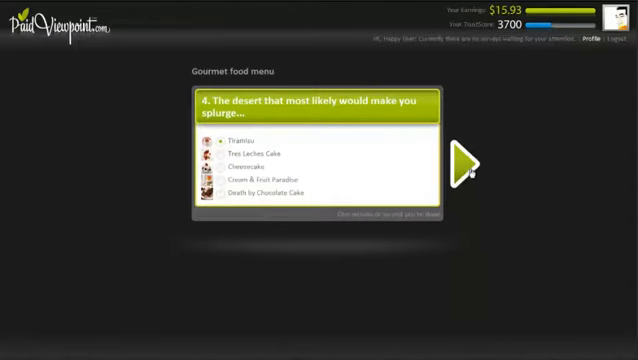
Step: Finish the food survey with the comment 'yummy!'
click(465, 157)
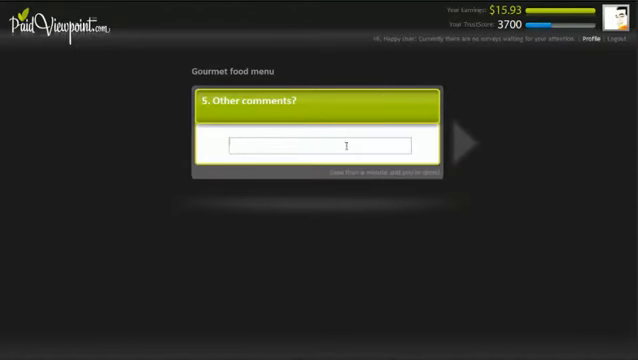
text(yumme)
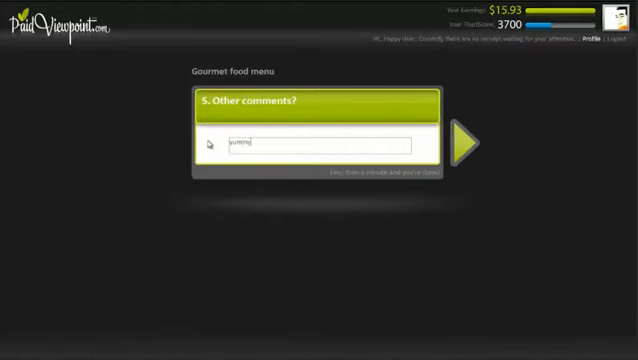
text(yummy!)
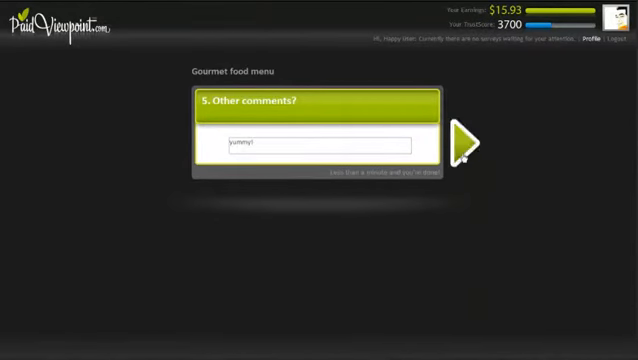
click(468, 140)
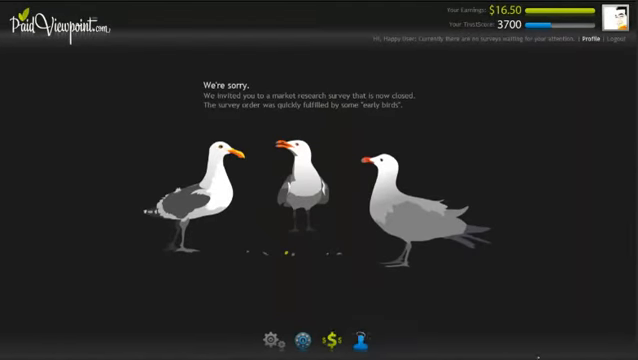
Step: Review the earnings history ($16.50) and continue to the next registration step
click(334, 337)
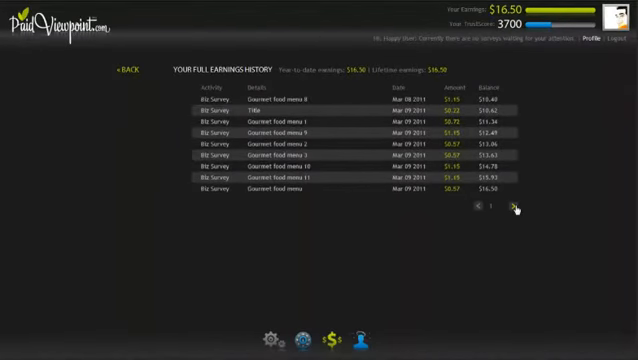
click(515, 207)
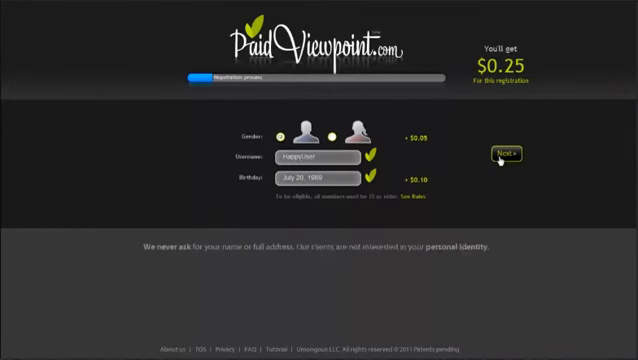
click(504, 151)
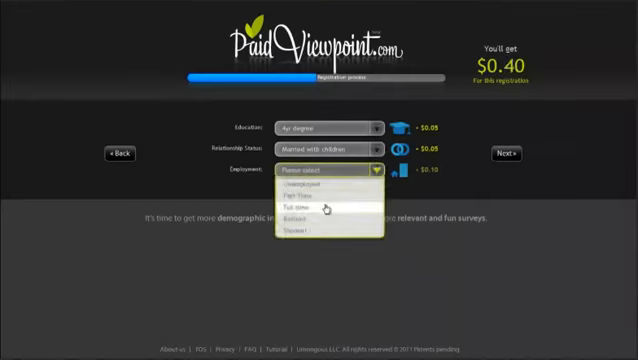